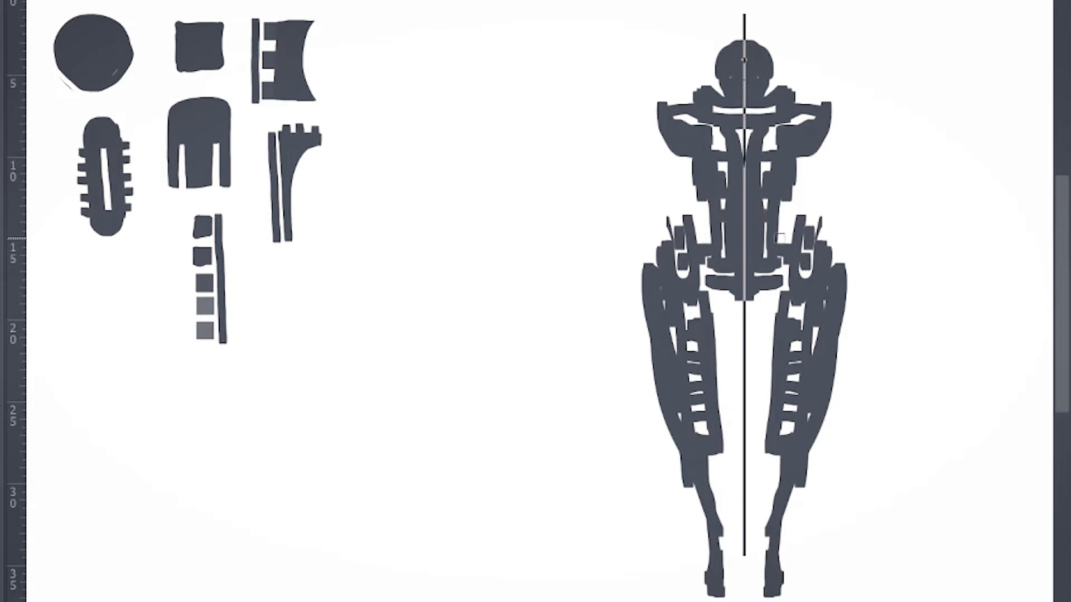
mouse_move(722, 54)
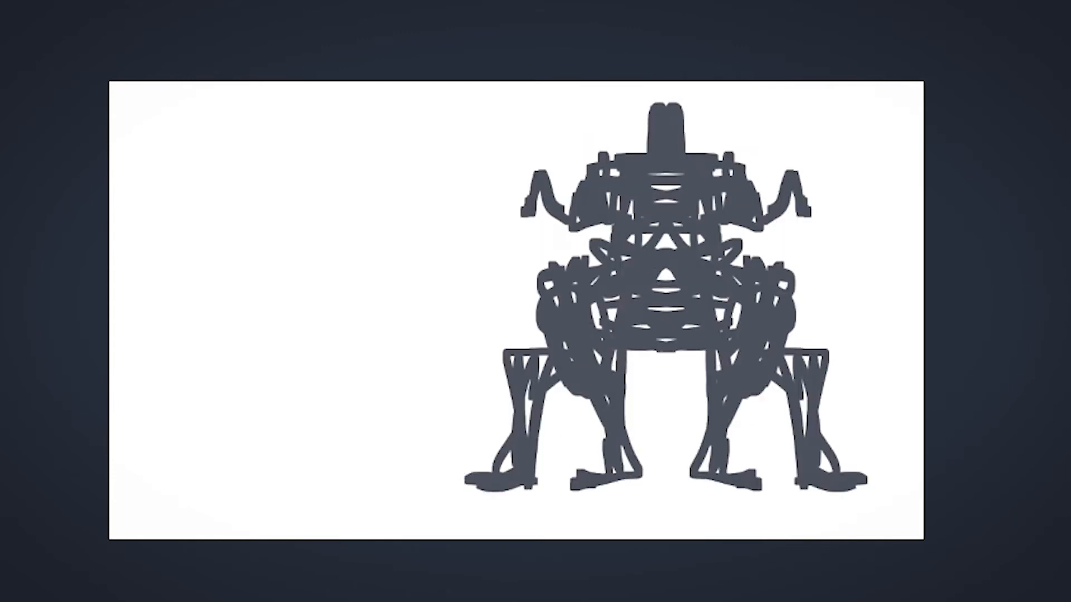
mouse_move(747, 348)
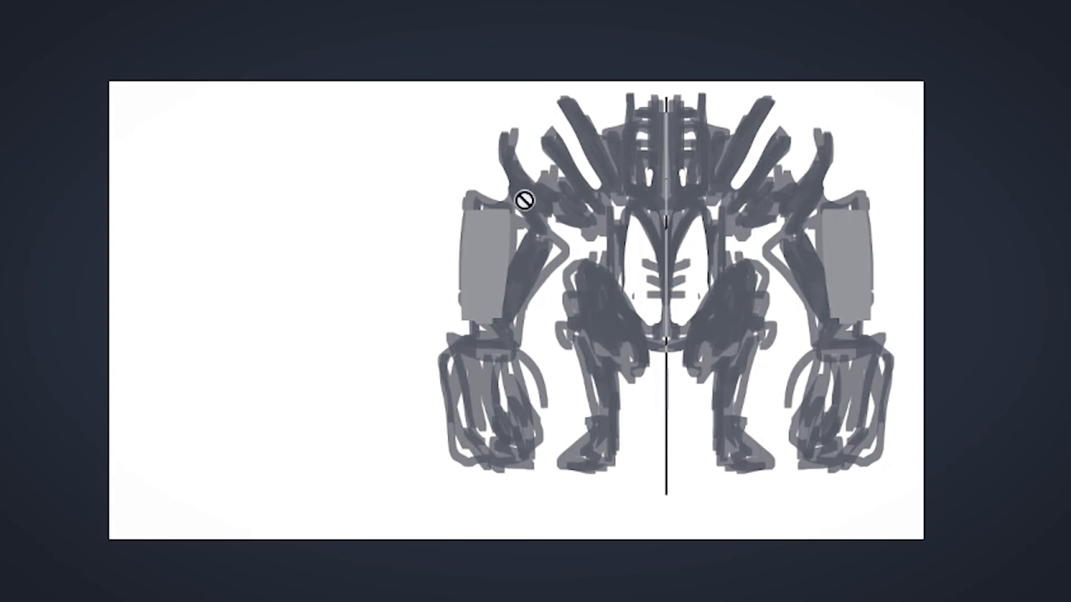
mouse_move(612, 346)
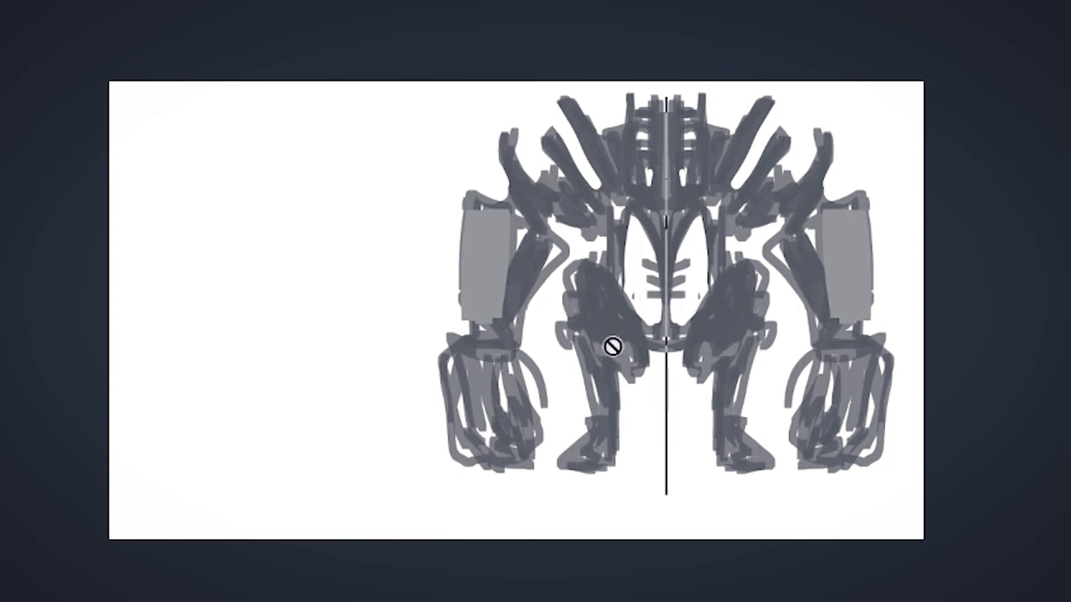